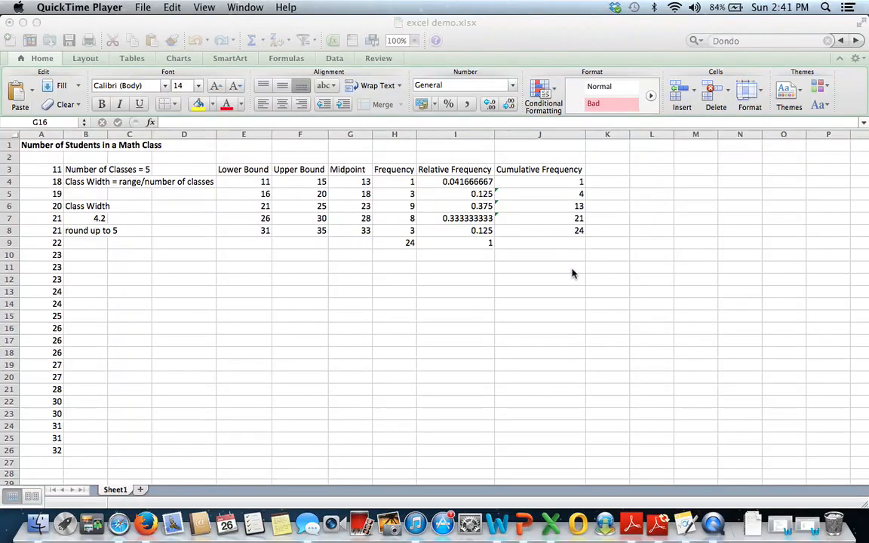
mouse_move(567, 220)
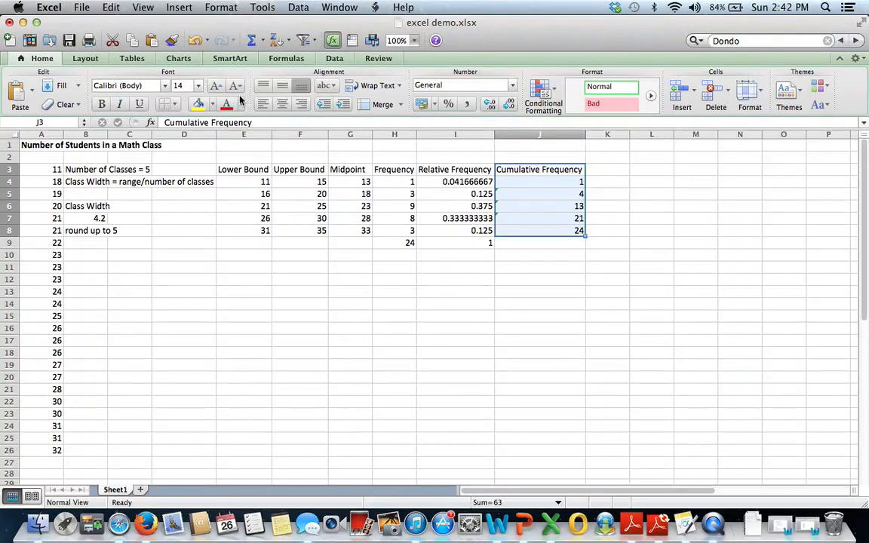
Insert a Marked Line chart from the Cumulative Frequency values in J3:J8
click(178, 57)
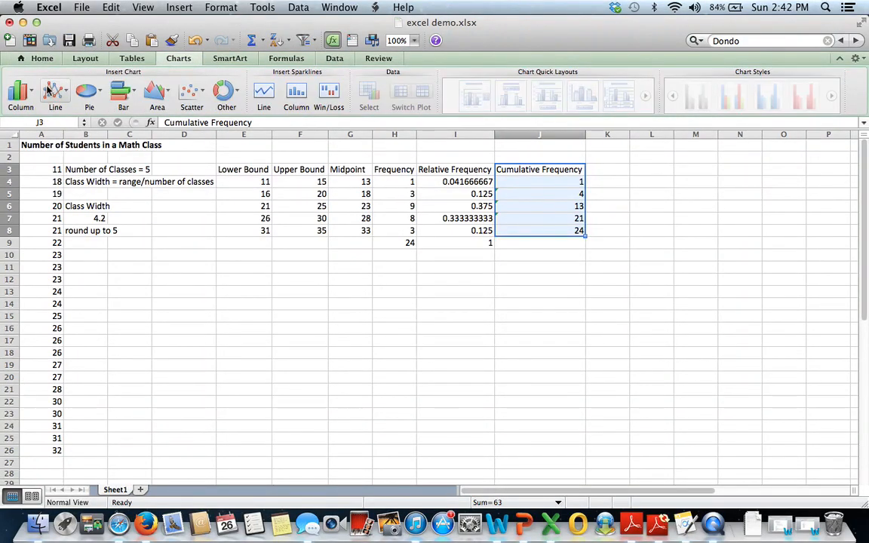
click(54, 90)
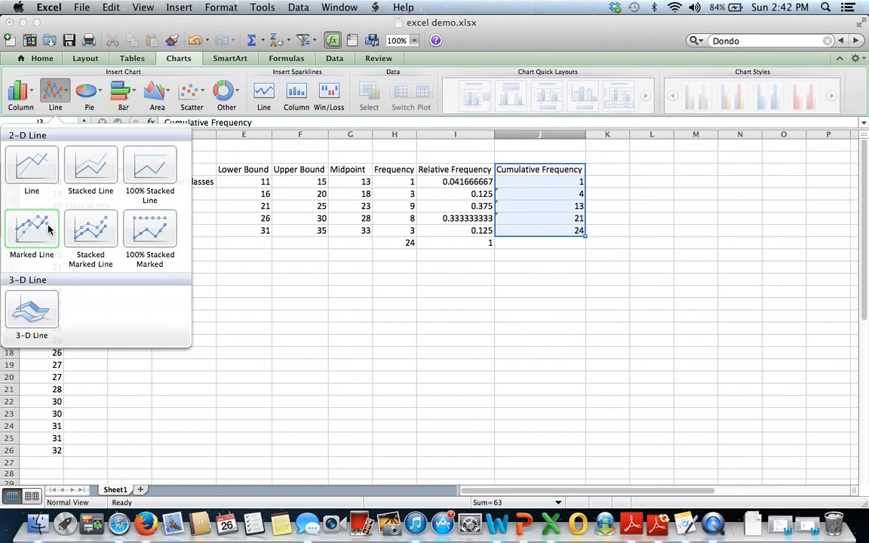
click(31, 165)
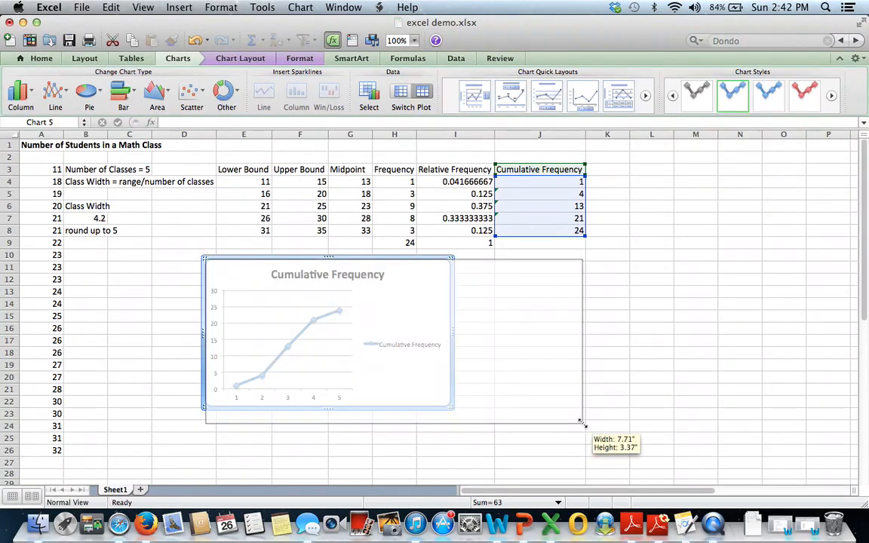
Enlarge the chart and retitle it 'Number of Students in a Math Class'
drag(580, 420, 579, 481)
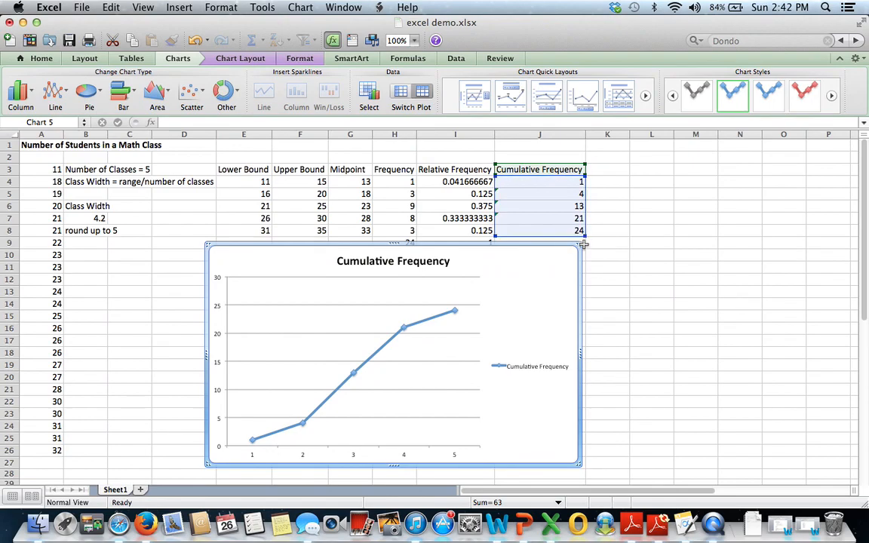
mouse_move(576, 248)
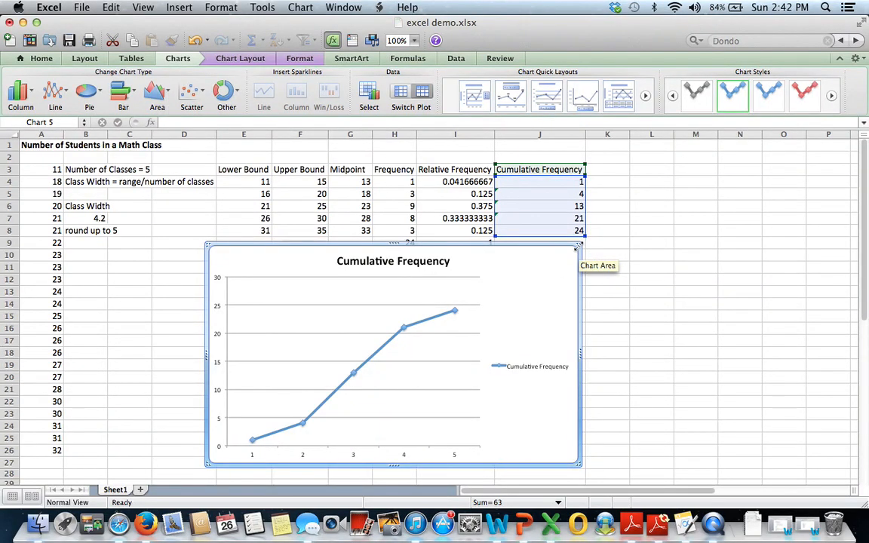
click(392, 259)
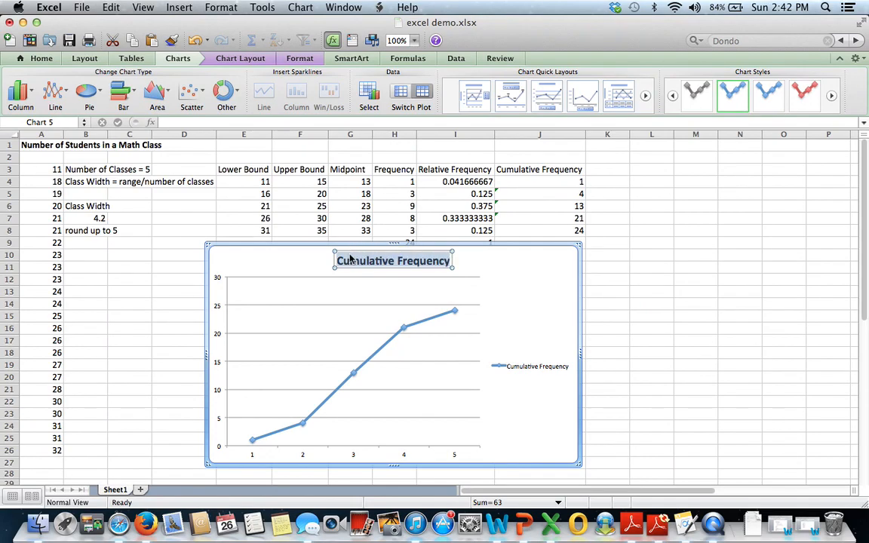
text(Number of Students in a Math Class)
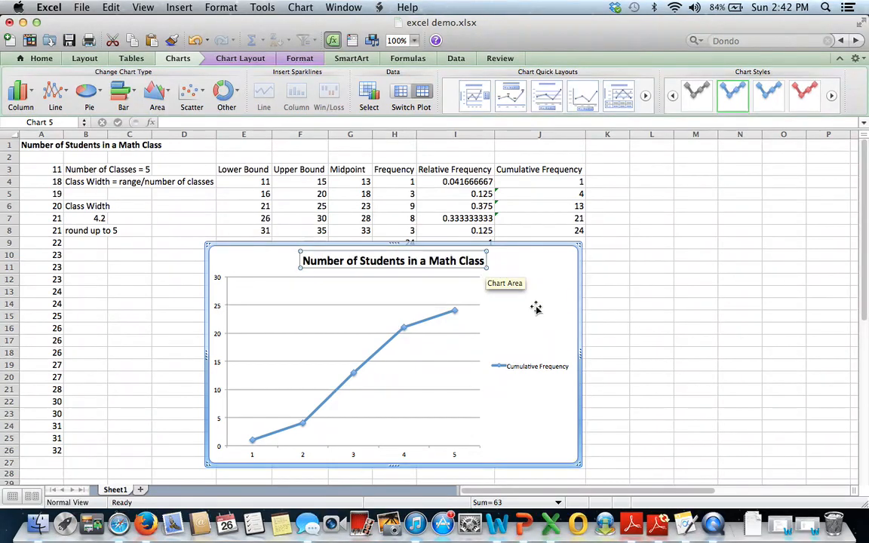
Delete the chart's legend so the line plot fills the chart area
click(534, 366)
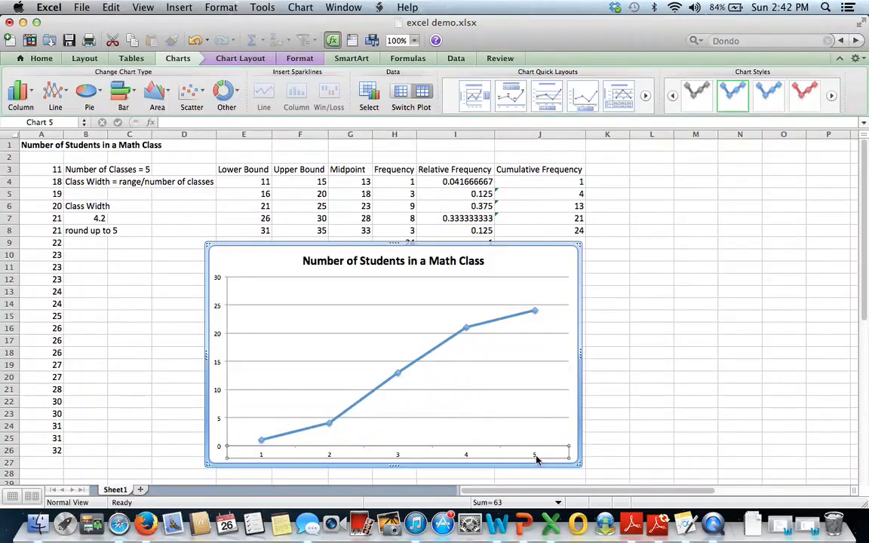
mouse_move(328, 463)
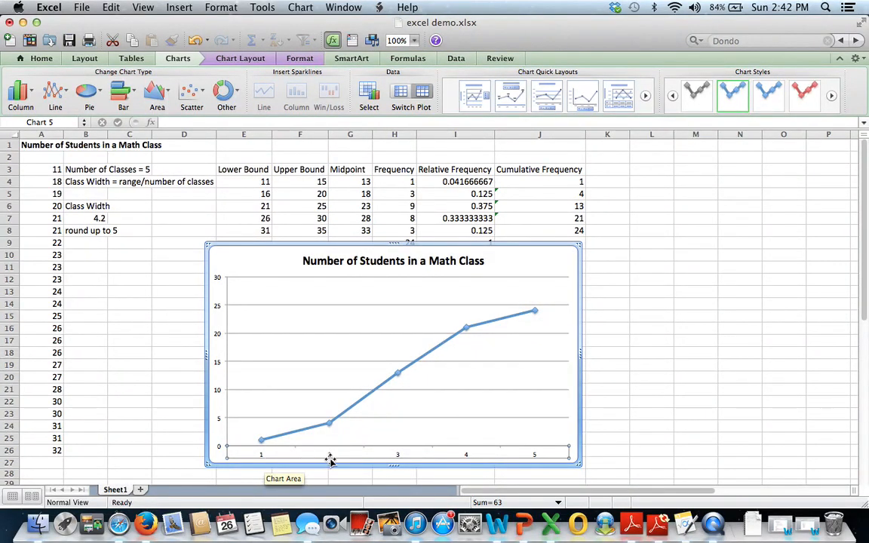
mouse_move(539, 474)
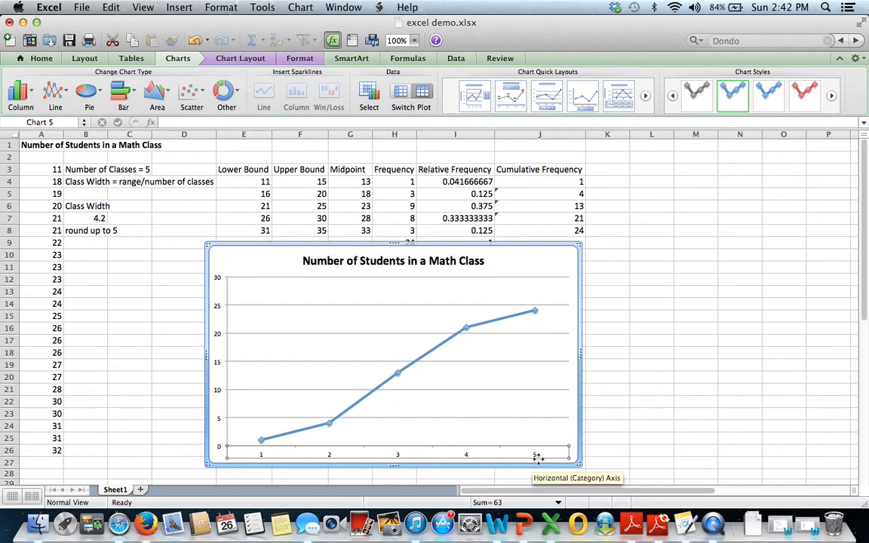
mouse_move(537, 457)
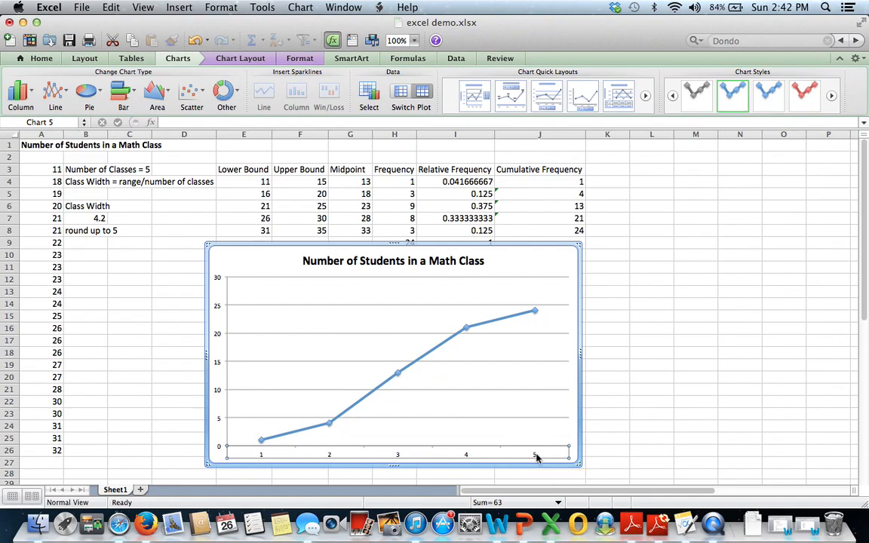
Set the horizontal axis labels to F4:F8 so it shows upper bounds 15 through 35
right_click(537, 459)
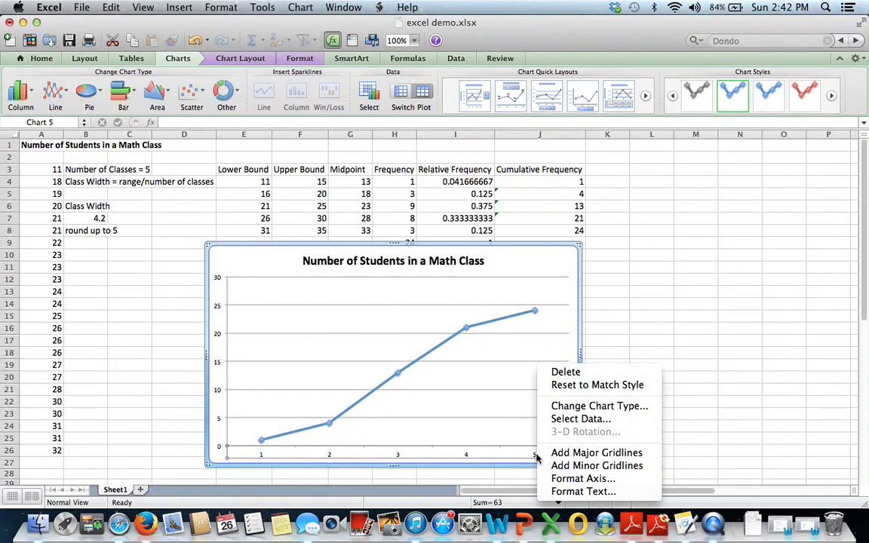
mouse_move(559, 431)
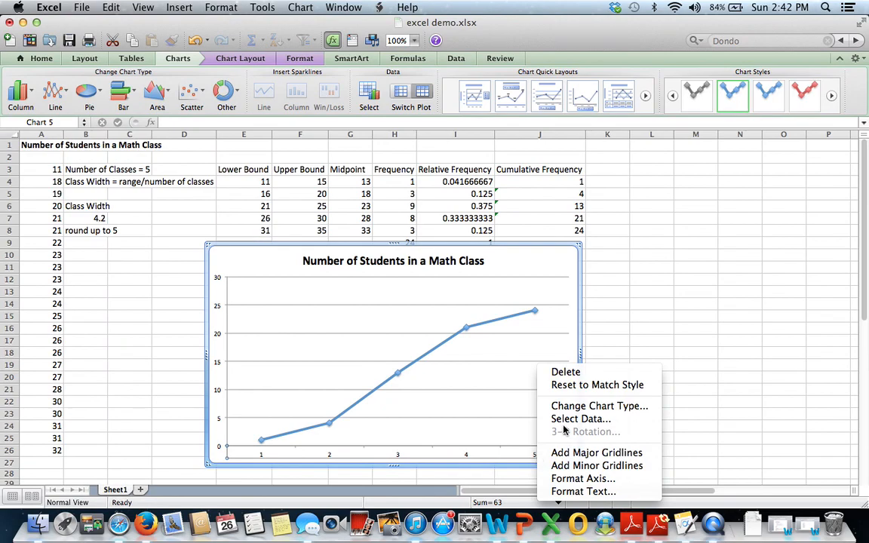
click(581, 419)
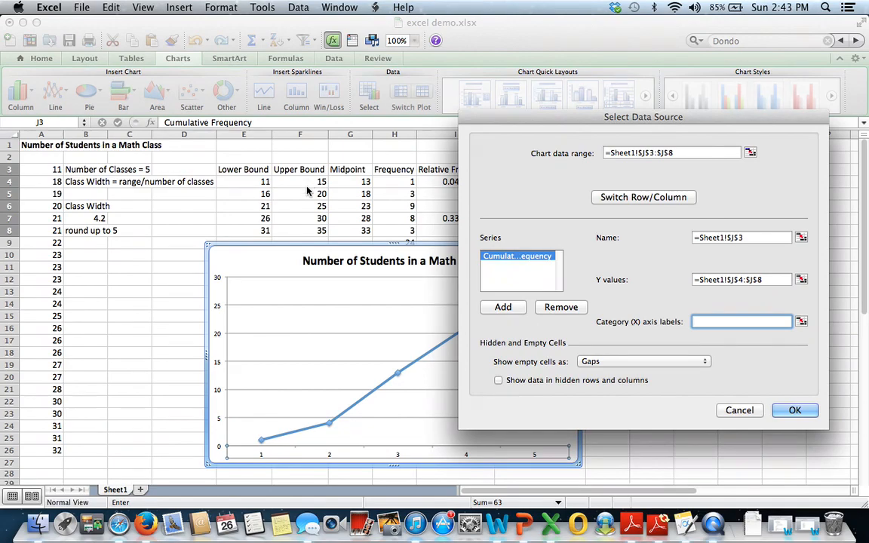
click(793, 411)
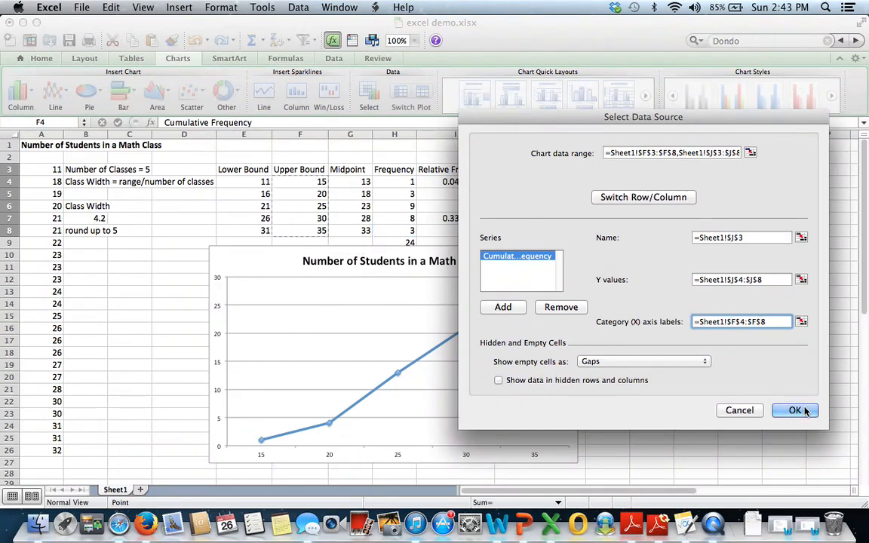
click(794, 411)
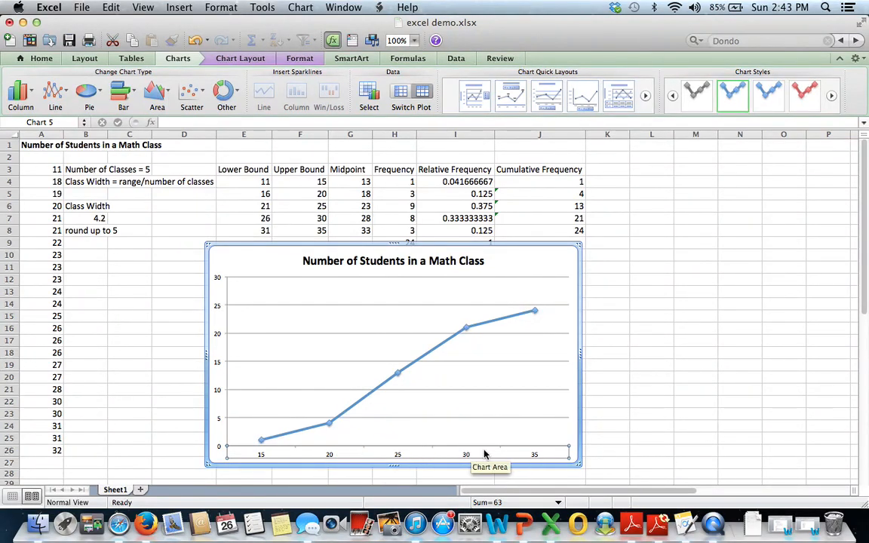
mouse_move(530, 459)
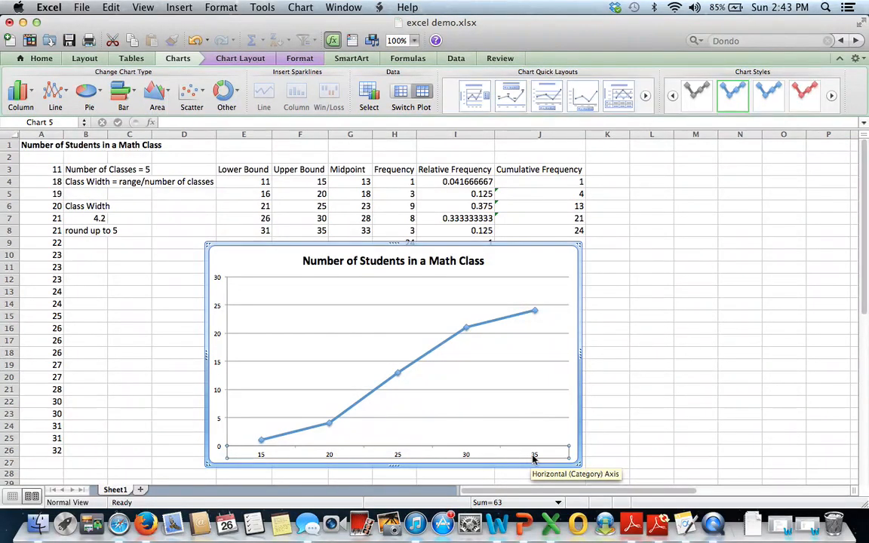
mouse_move(241, 256)
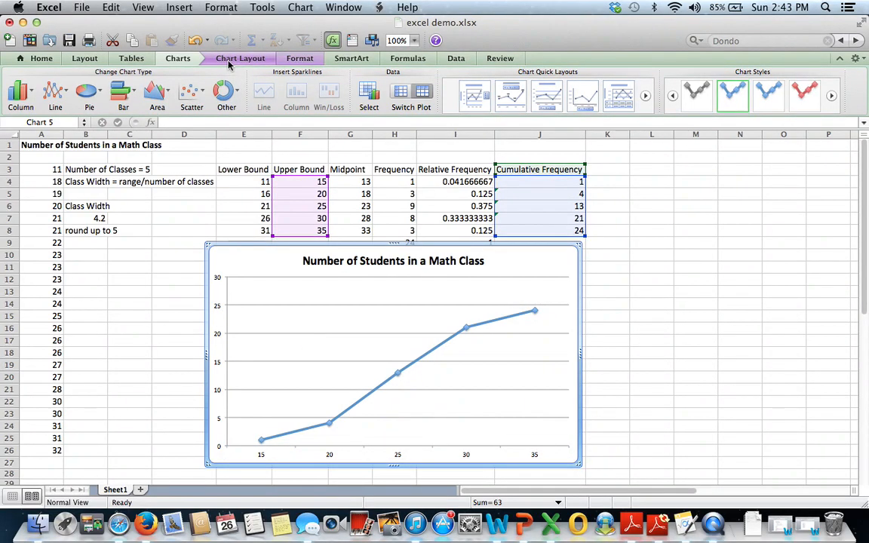
Add a horizontal axis title below the axis for 'Upper Bounds'
click(239, 58)
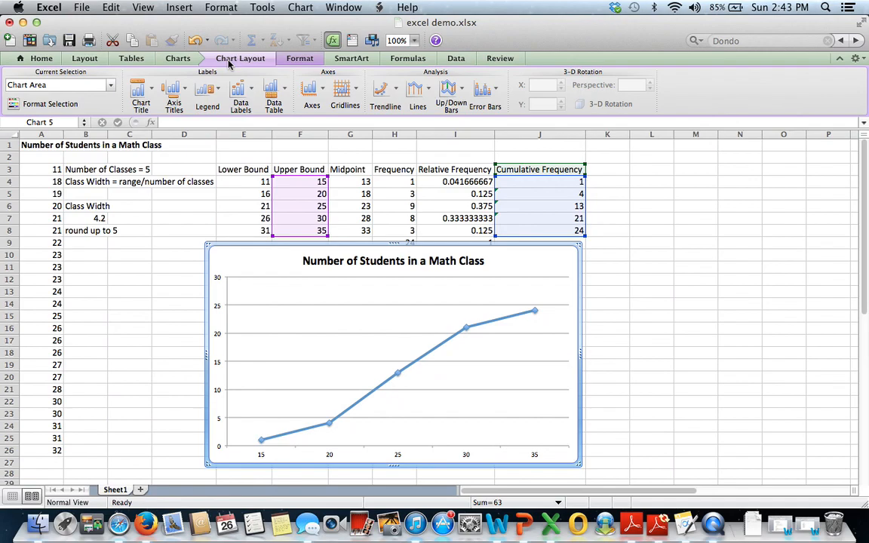
click(175, 92)
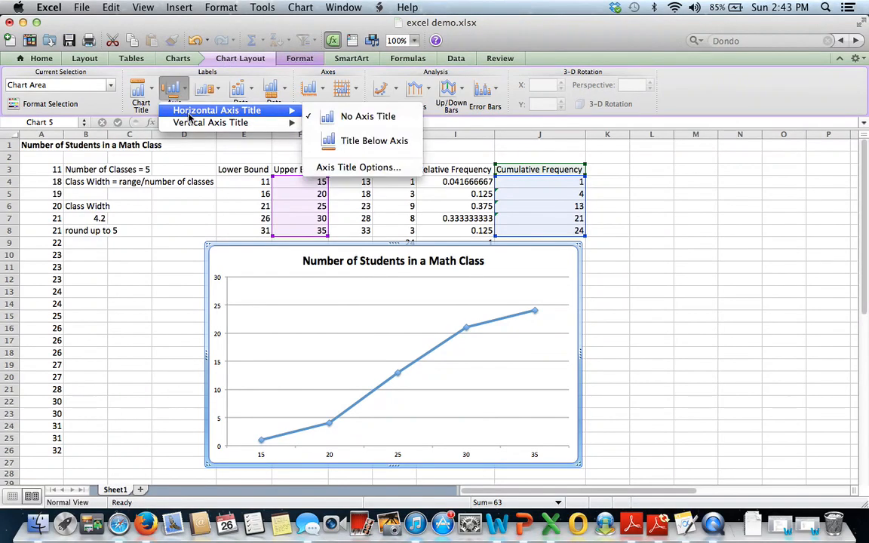
mouse_move(371, 140)
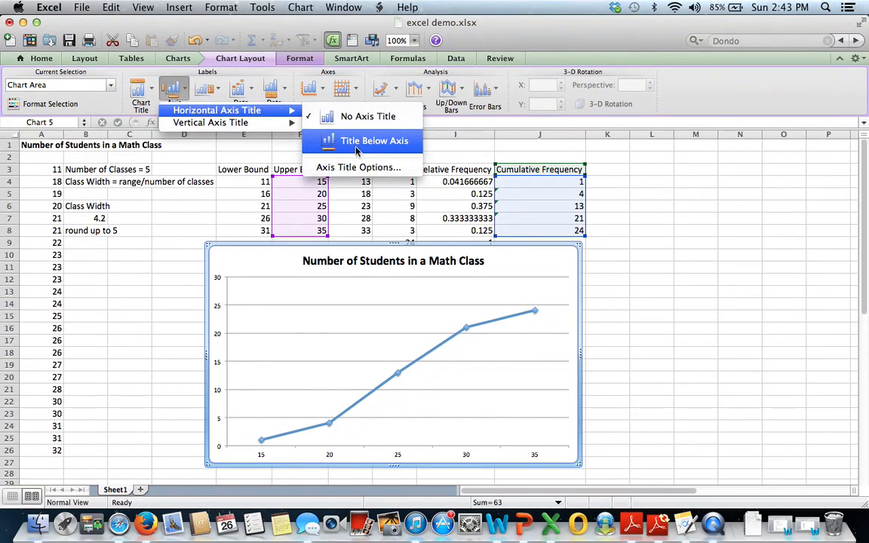
click(371, 140)
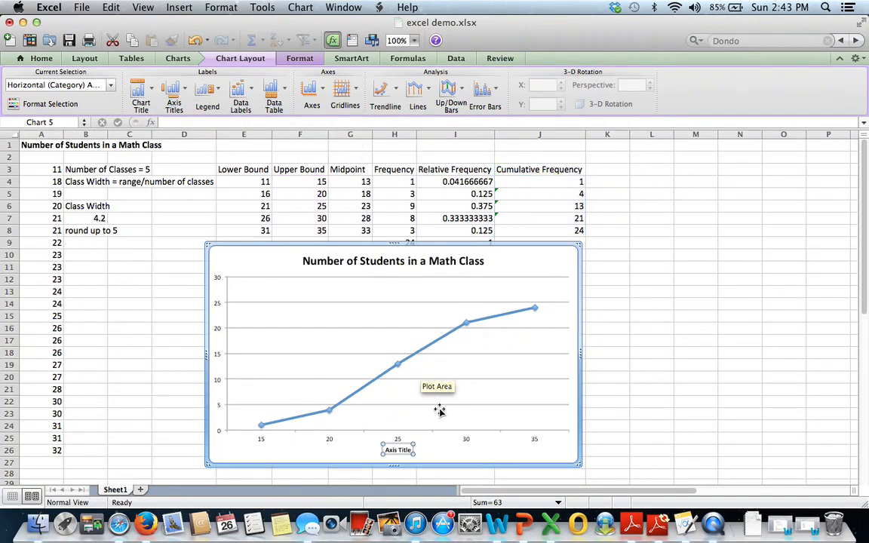
mouse_move(397, 449)
text(Upper Bounds)
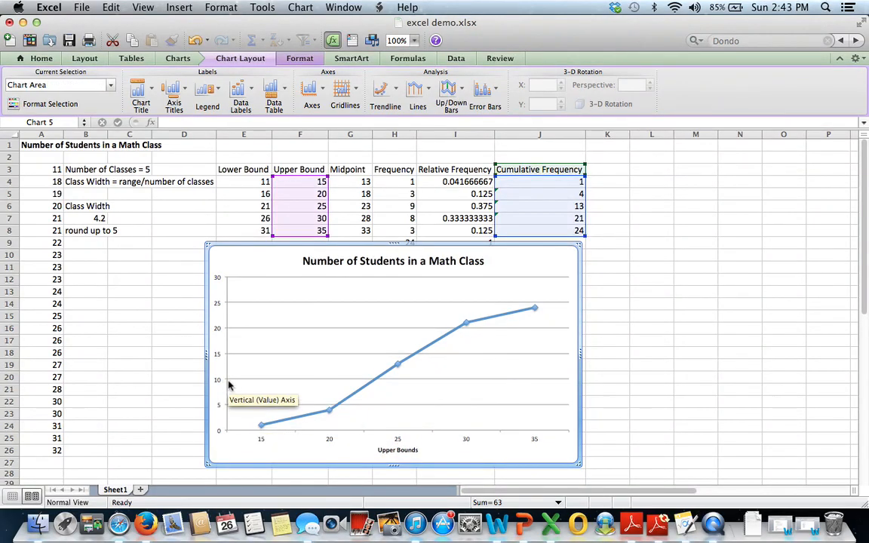
Add a vertical axis title reading 'Cumulative Frequency'
click(173, 91)
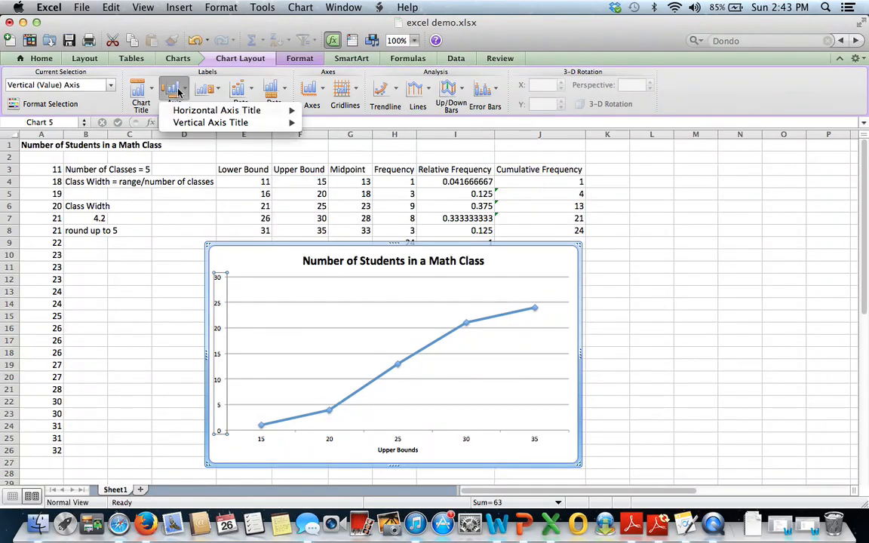
click(211, 122)
text(Cumulative Frequency)
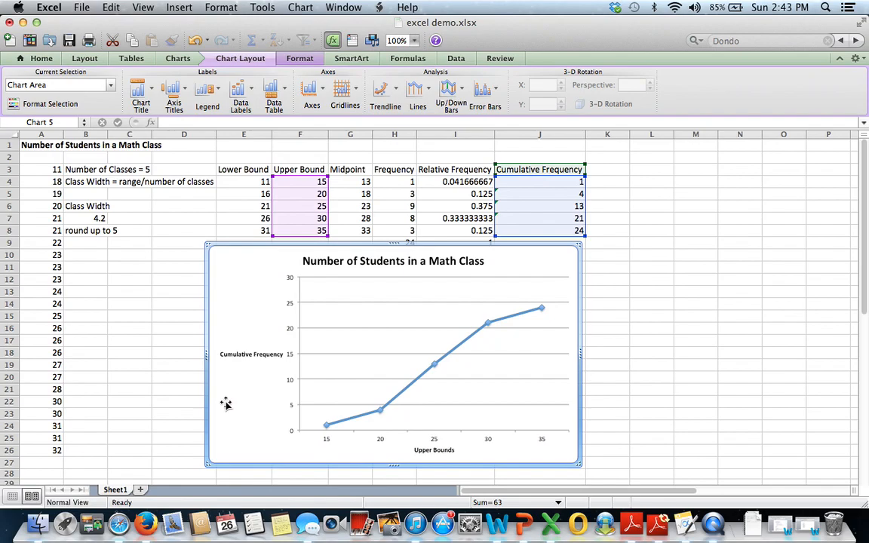
mouse_move(567, 465)
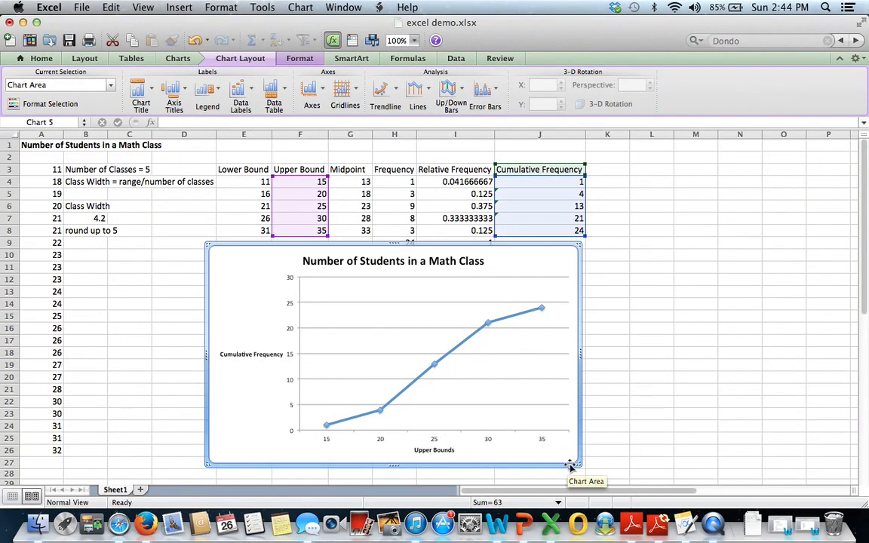
Drag the finished ogive chart slightly further right on the worksheet
drag(571, 467, 629, 466)
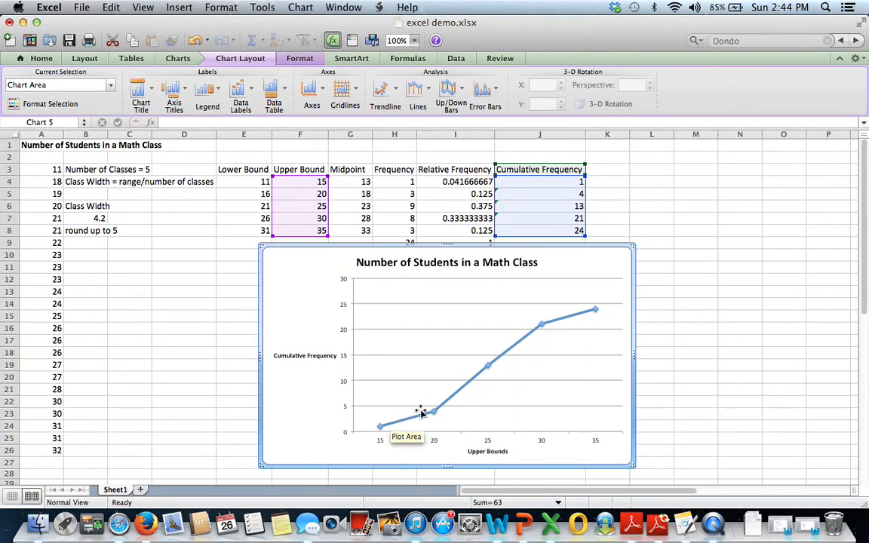
mouse_move(594, 309)
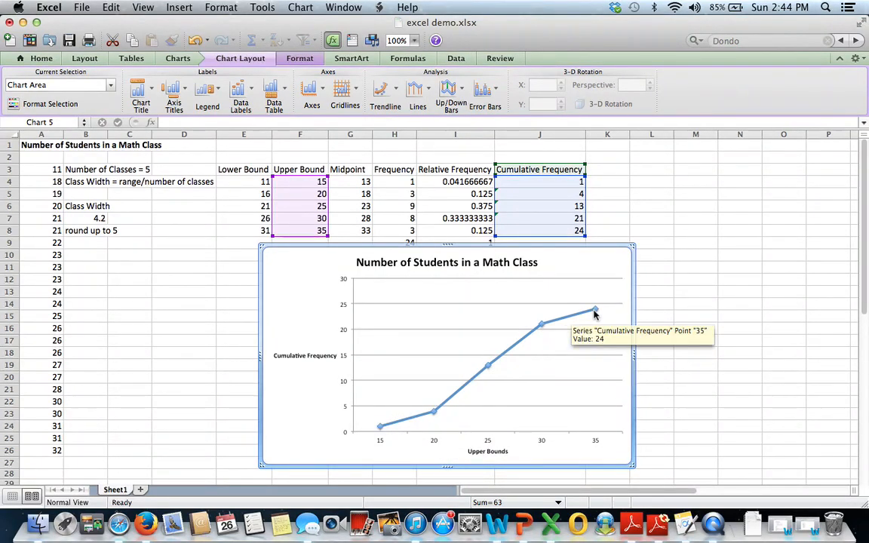